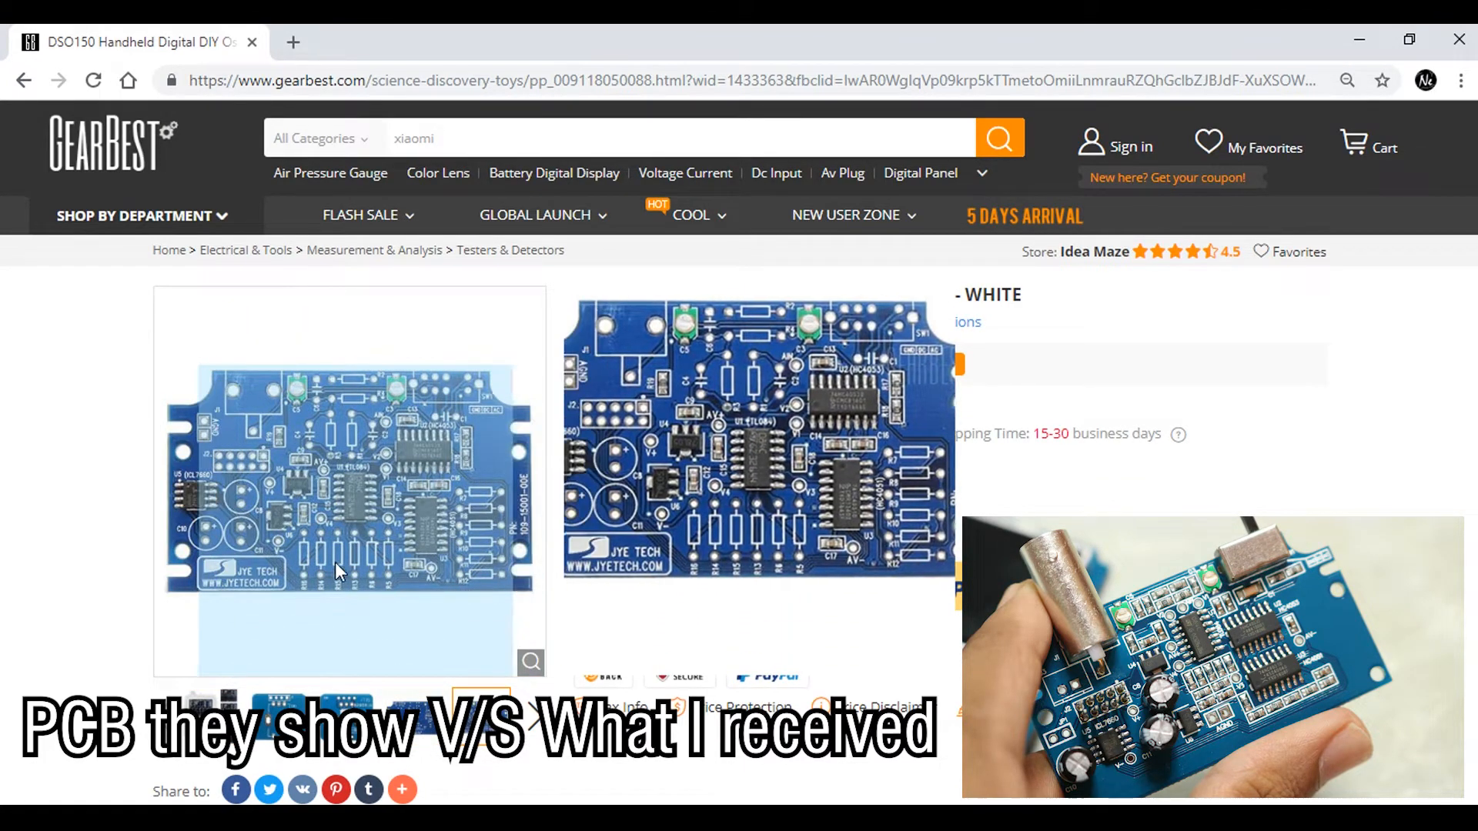
pyautogui.write('huawei')
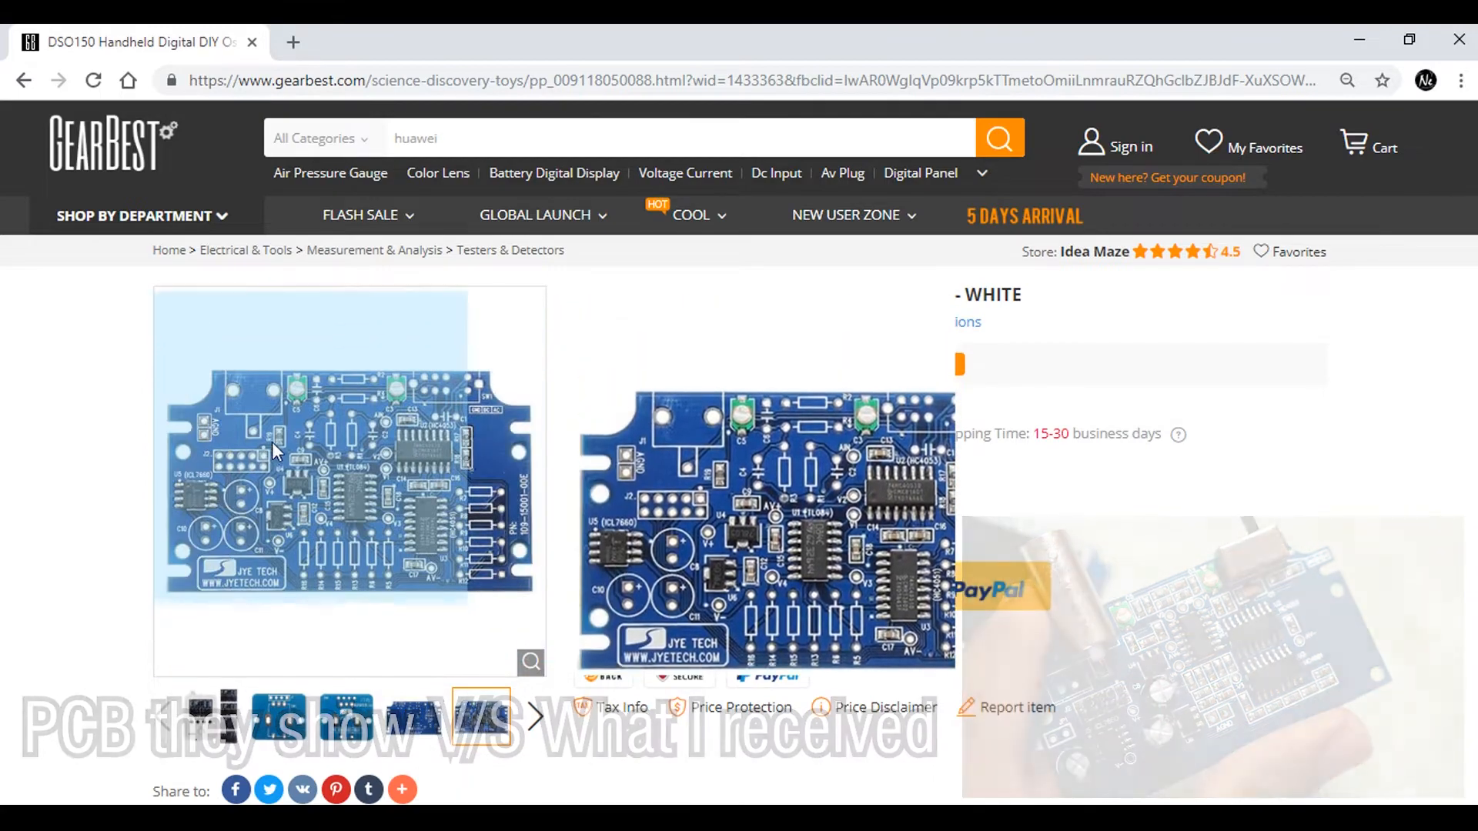